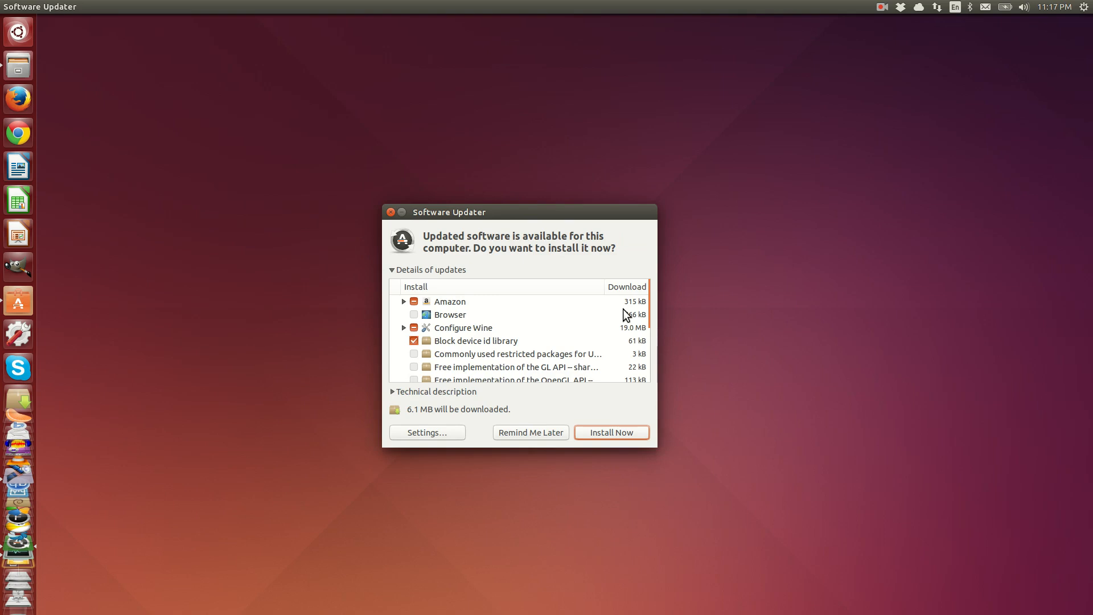
Browse Internet > Mail, select Geary Mail and show its More Info details page
scroll(down, 3)
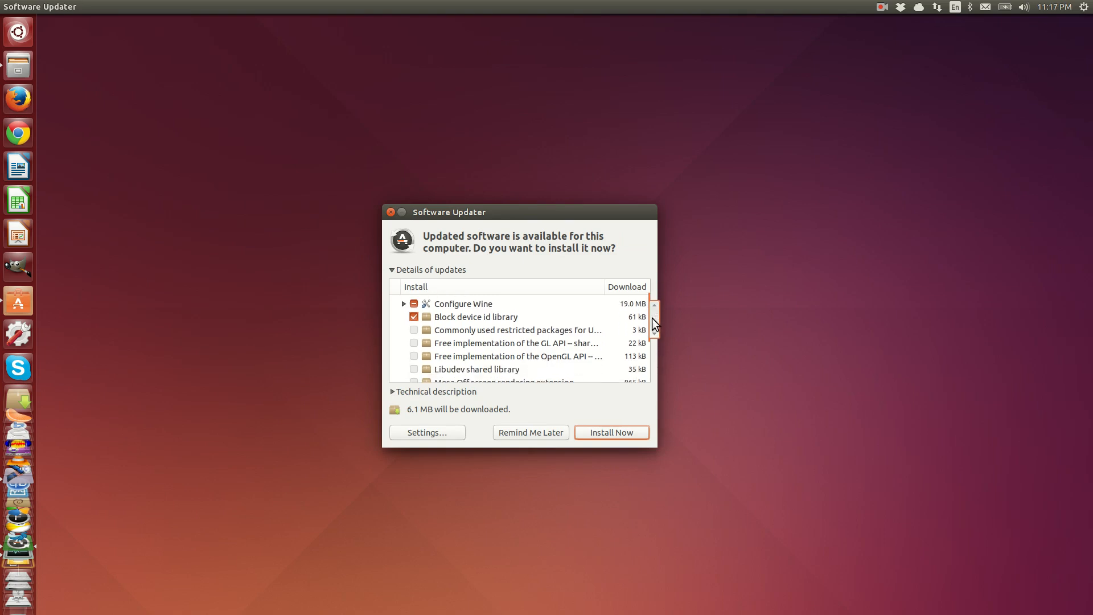
scroll(down, 3)
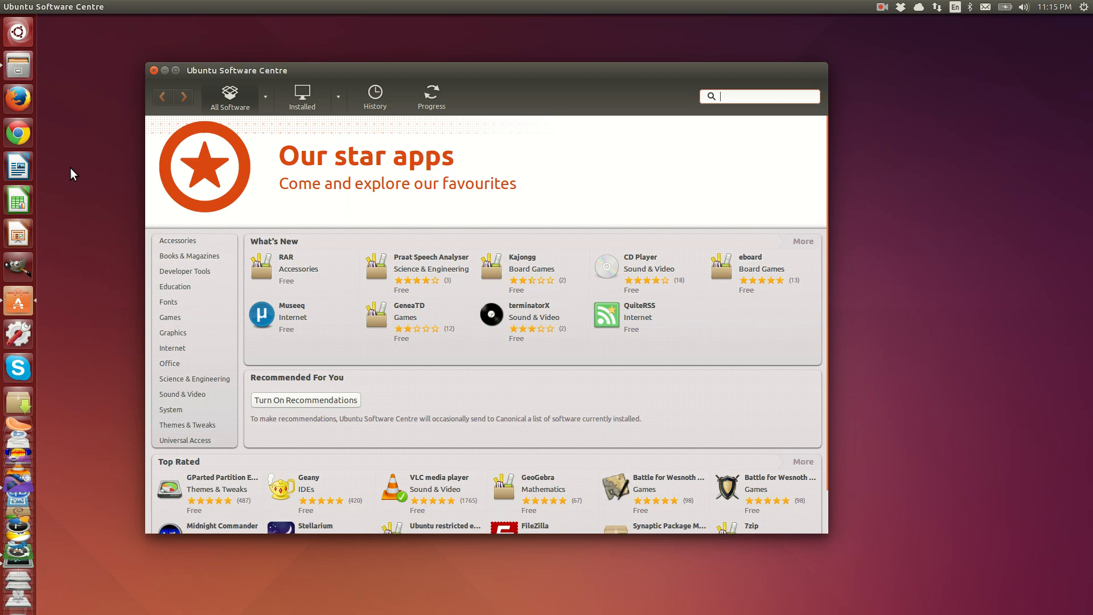
scroll(down, 3)
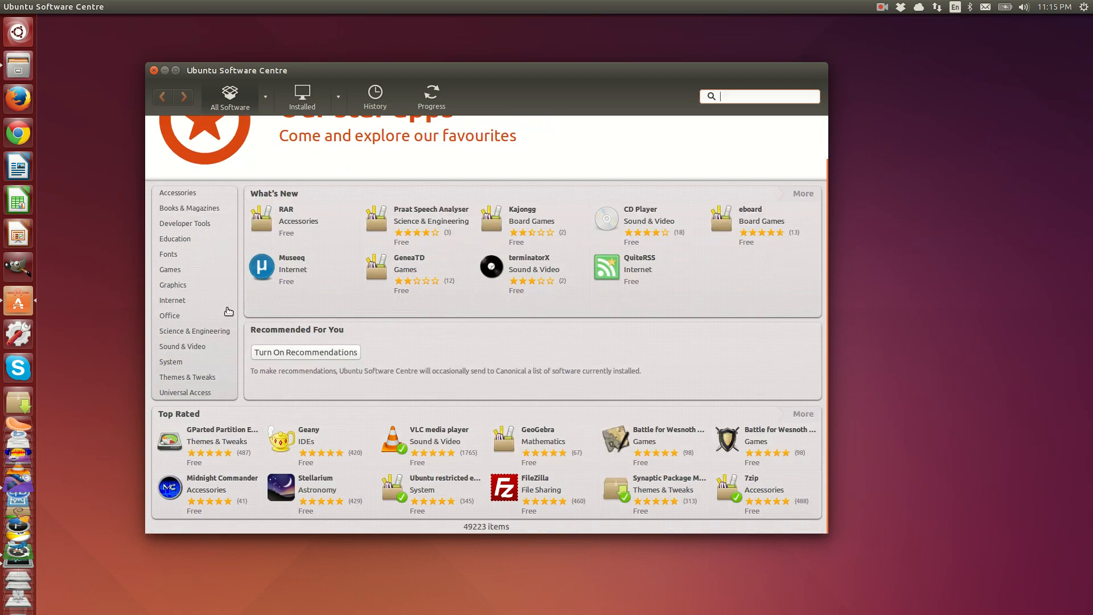
click(173, 300)
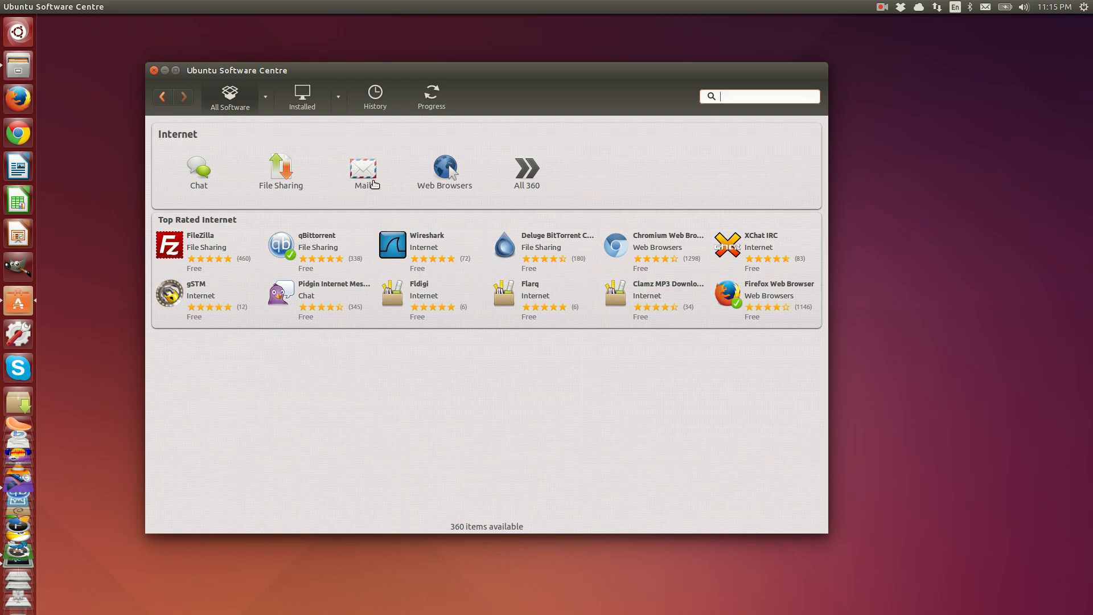
click(362, 169)
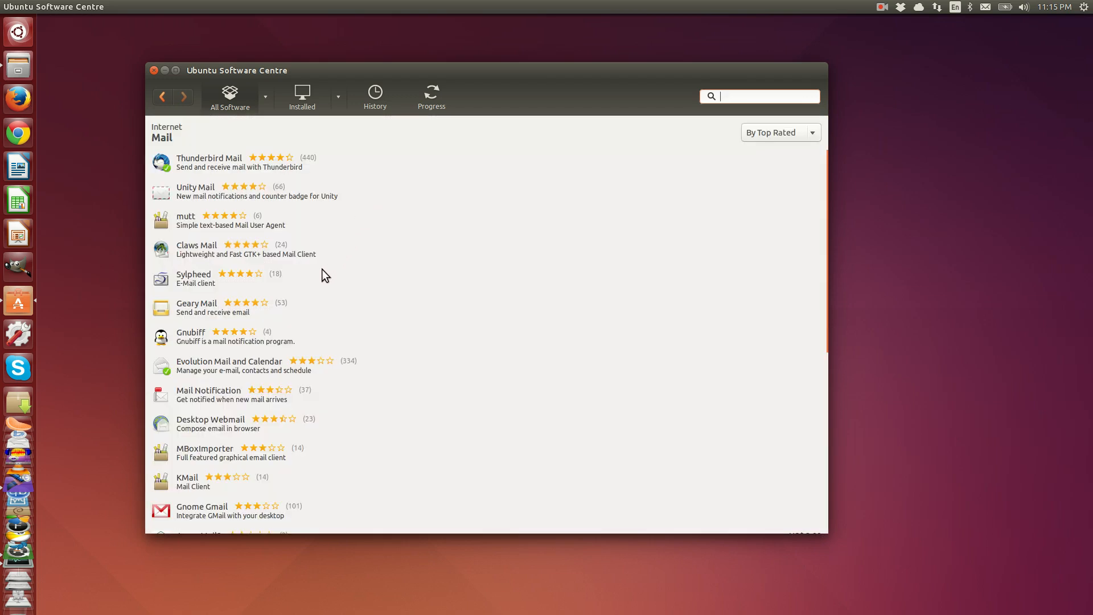
click(219, 308)
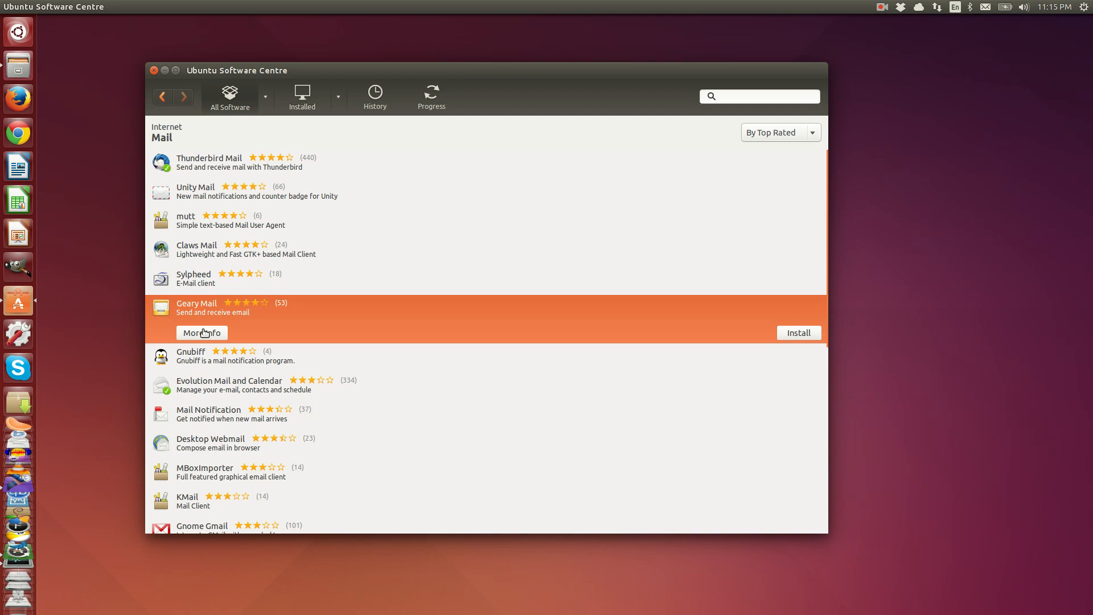
click(202, 332)
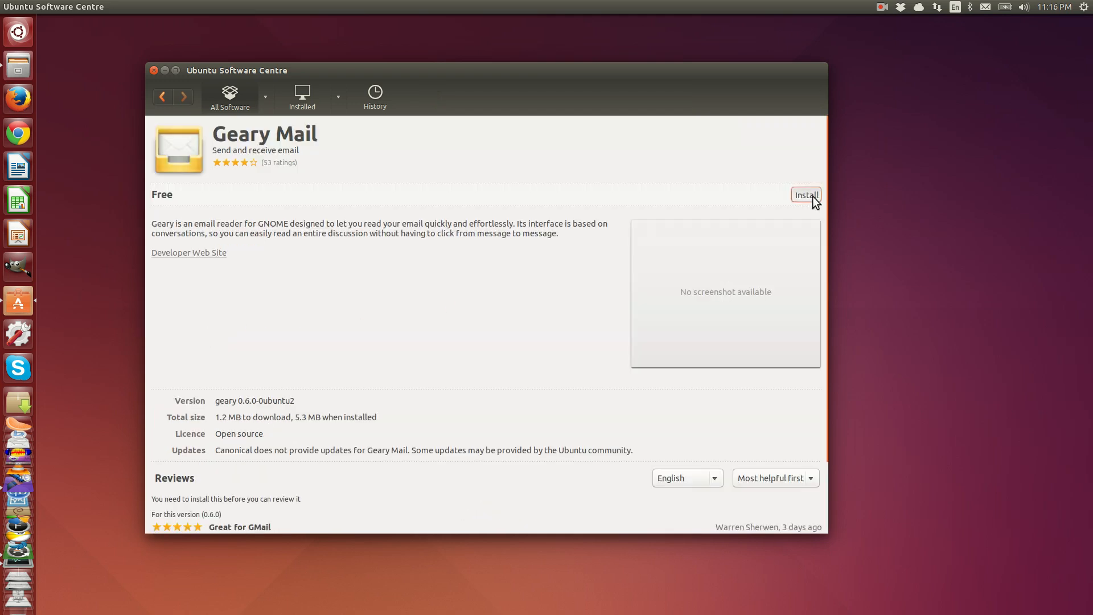
Install Geary Mail, entering the password in the Authenticate dialog to authorise it
click(806, 195)
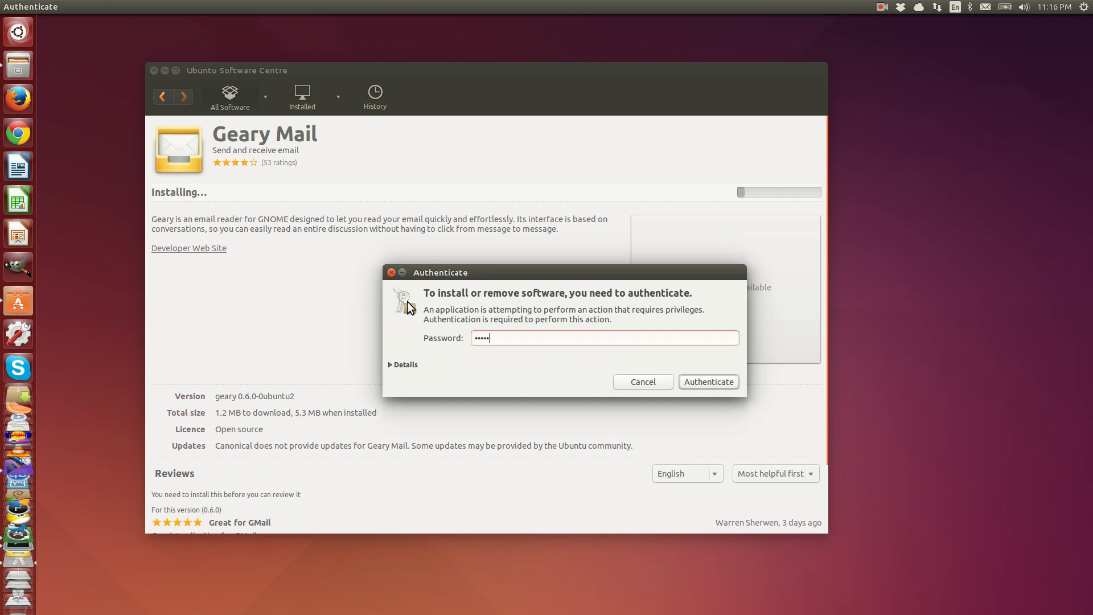
click(709, 382)
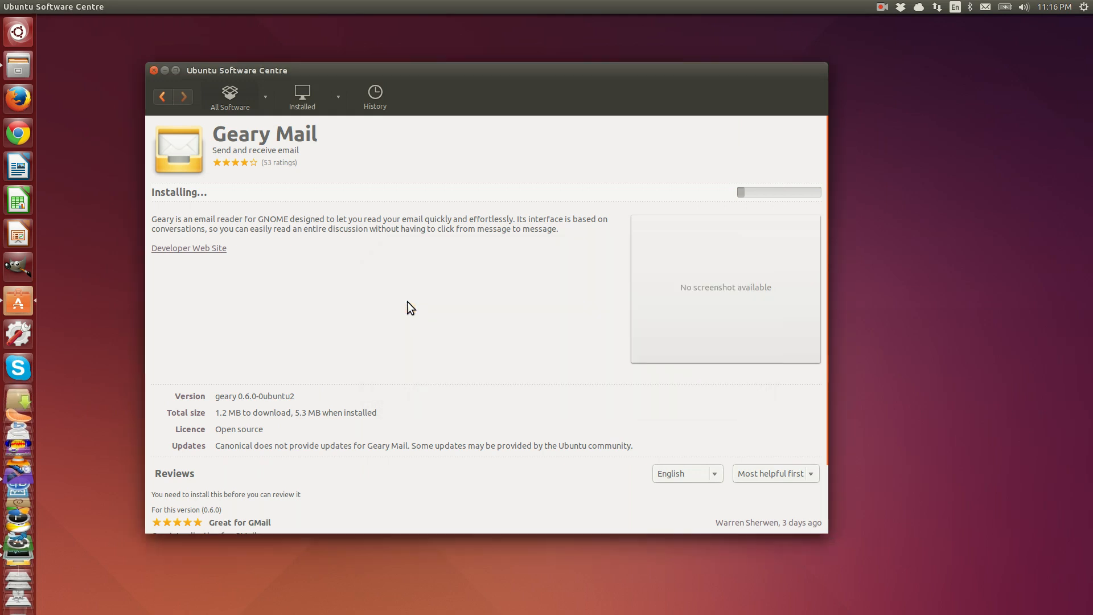